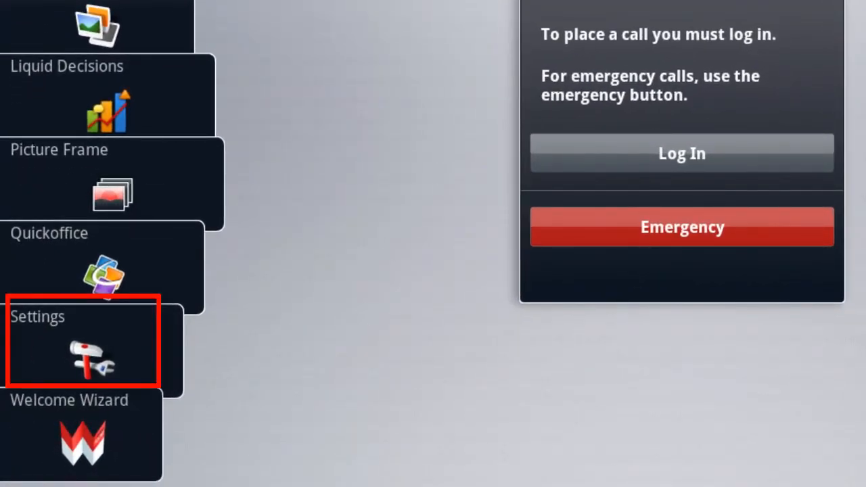
mouse_move(159, 335)
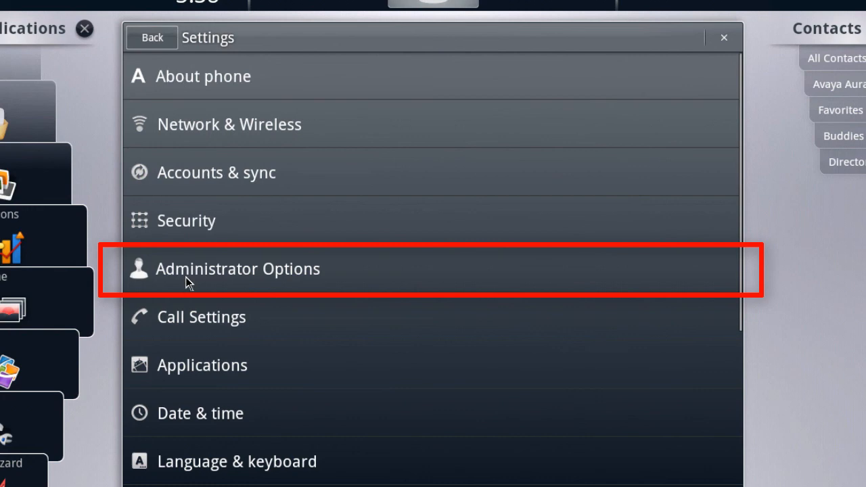
- Request Administrator Options and enter the administrator password in the prompt
click(236, 269)
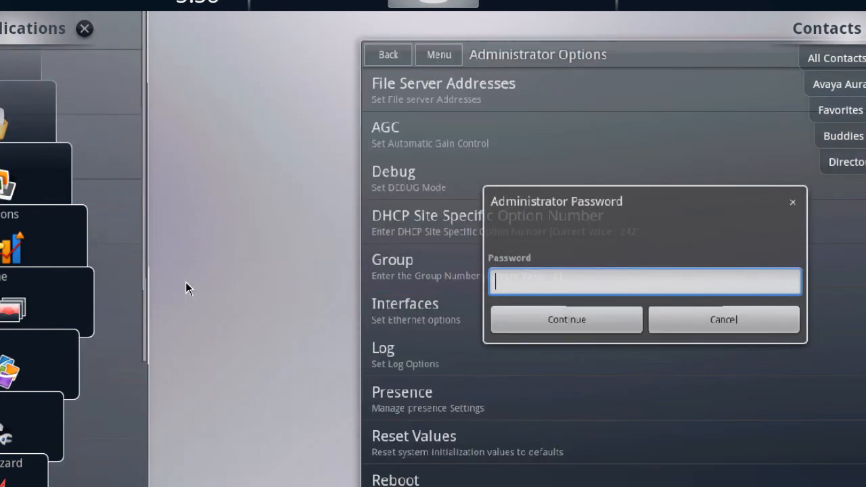
text(2)
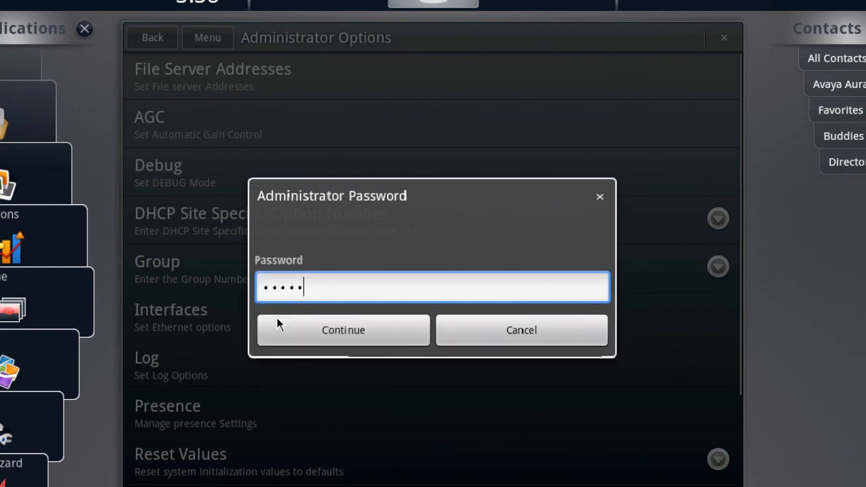
- Confirm the password with Continue and go into Log under Administrator Options
click(343, 330)
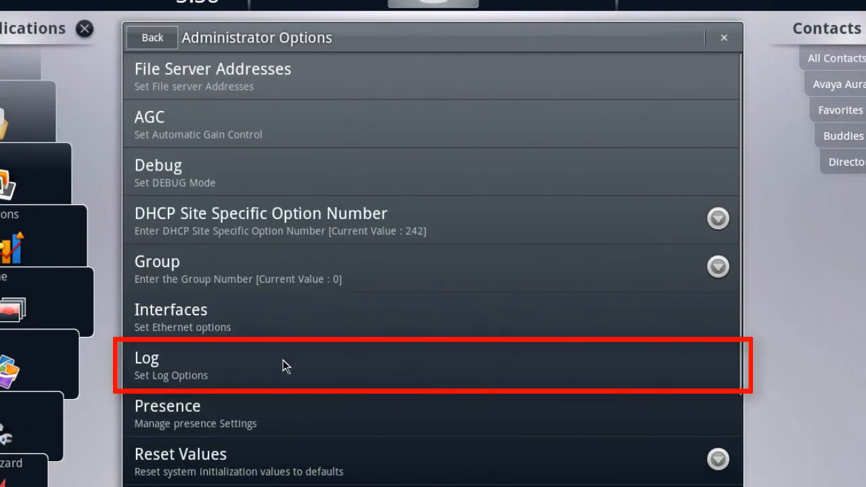
click(284, 366)
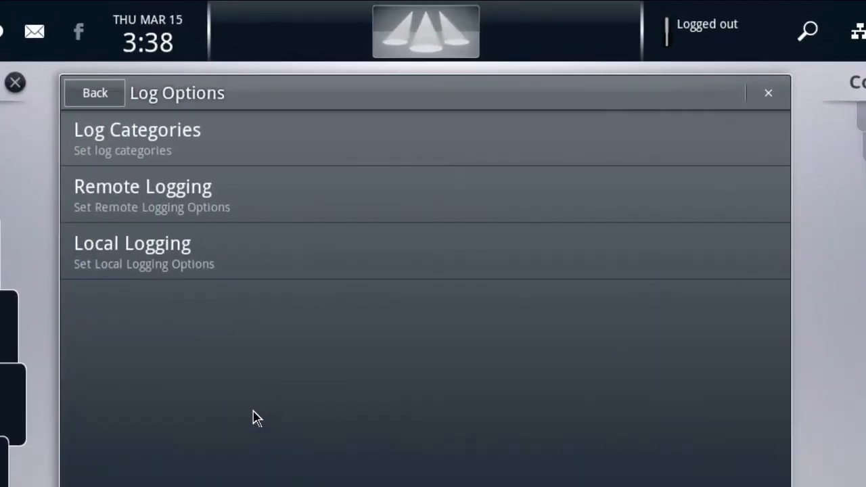
mouse_move(271, 223)
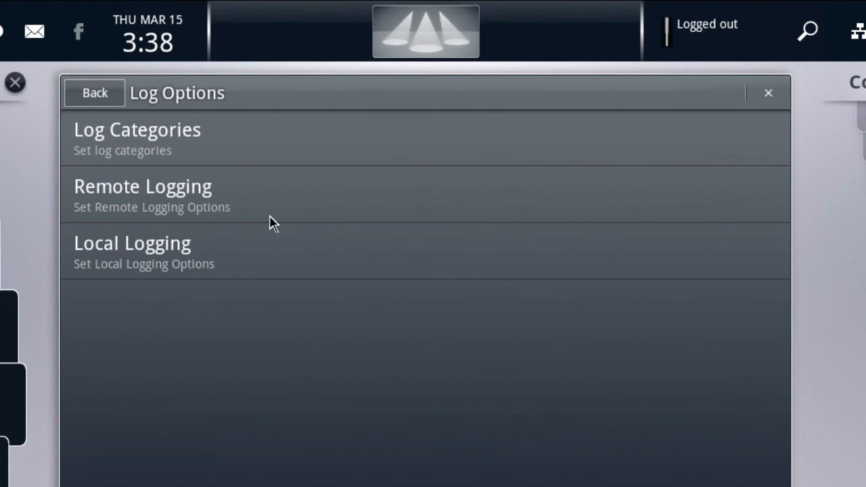
mouse_move(273, 200)
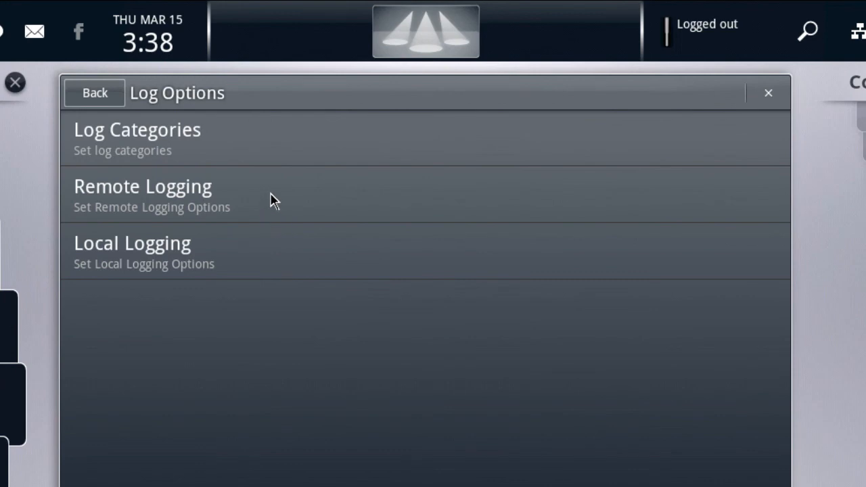
mouse_move(285, 139)
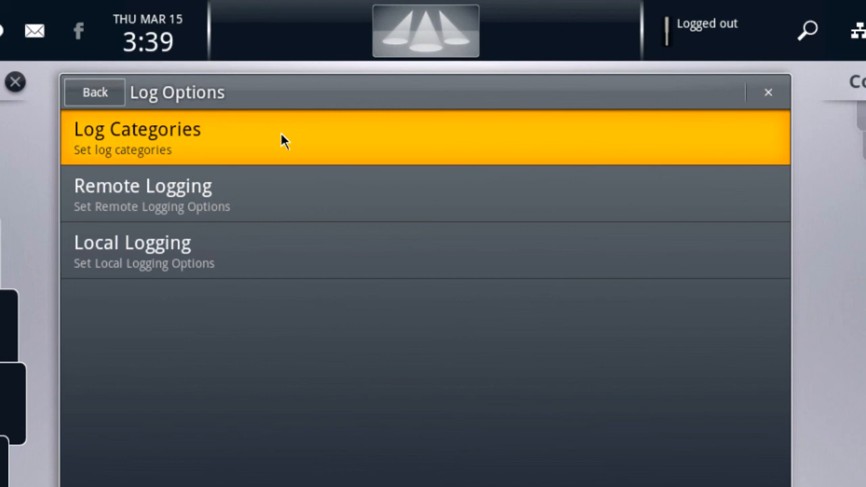
click(138, 135)
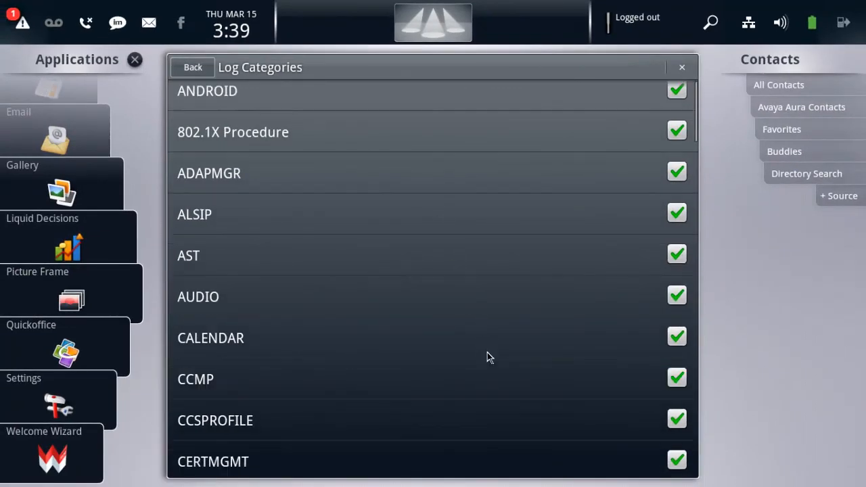
scroll(down, 3)
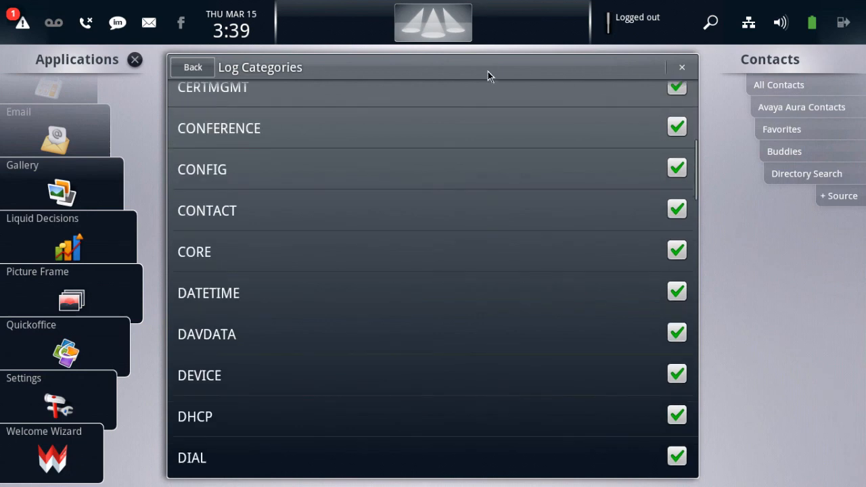
mouse_move(294, 93)
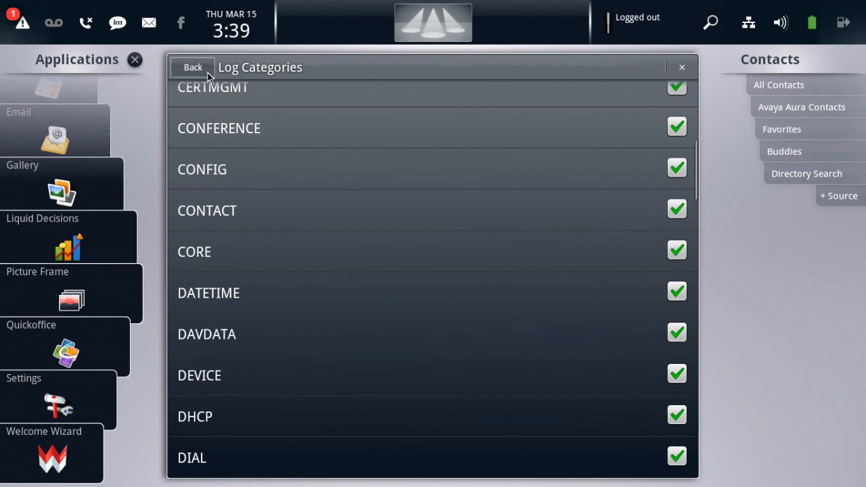
click(193, 67)
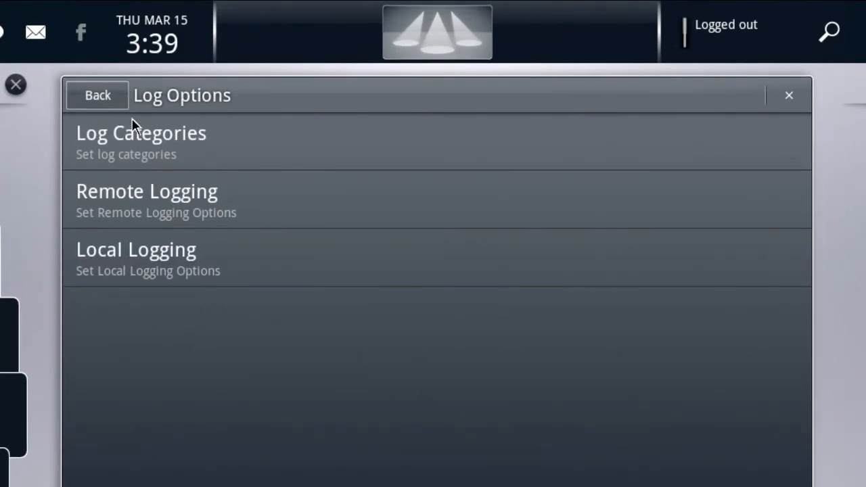
mouse_move(252, 202)
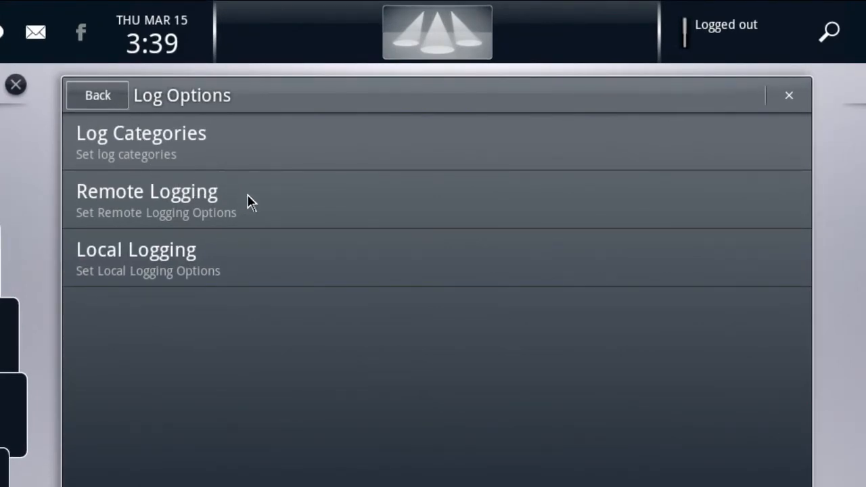
- Enter Remote Logging and switch the Remote Logging checkbox on
click(156, 199)
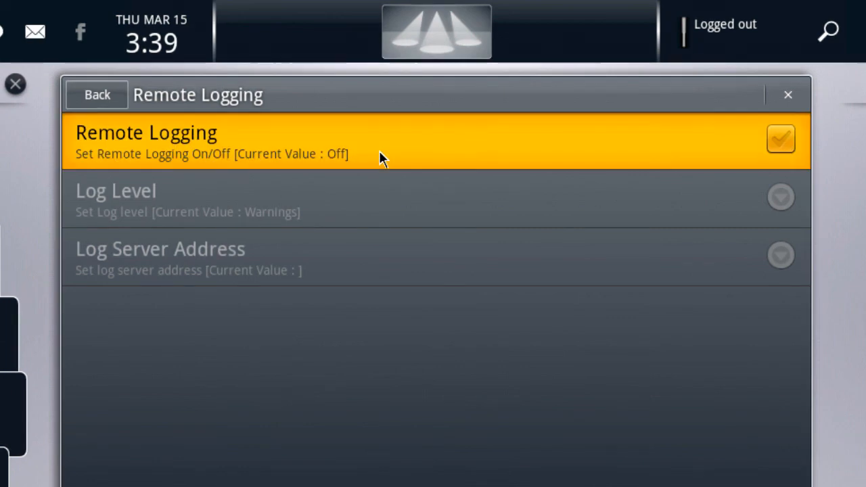
click(781, 139)
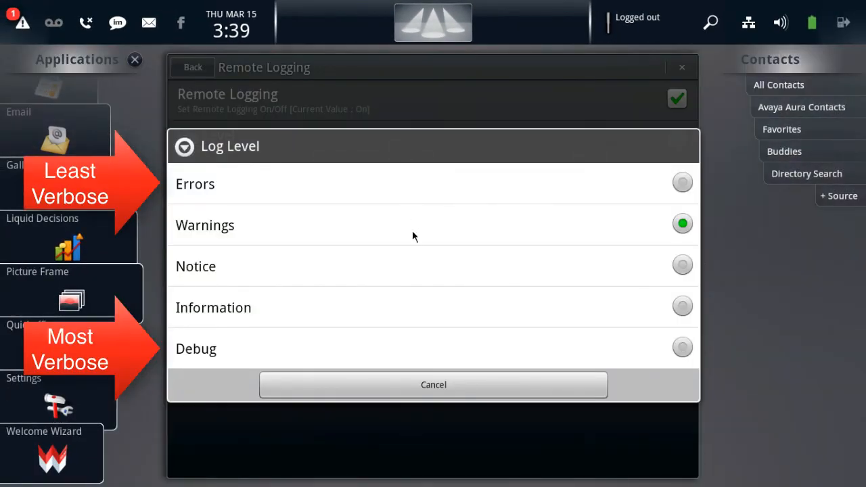
mouse_move(433, 318)
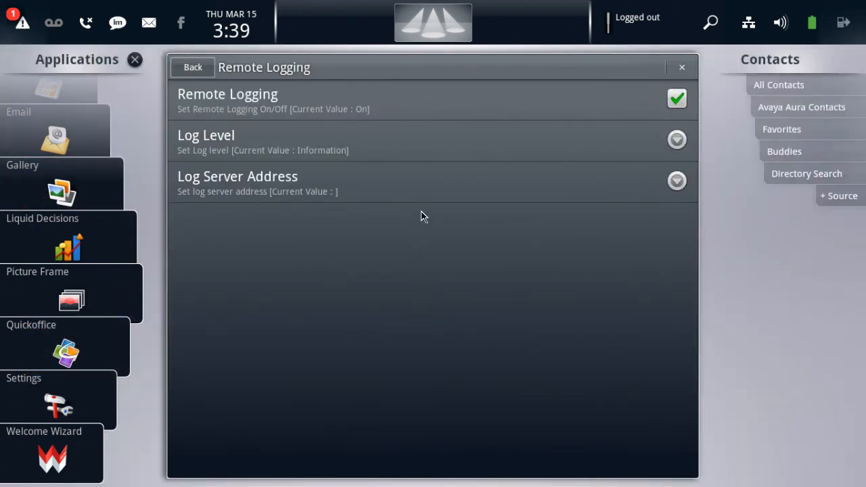
mouse_move(421, 143)
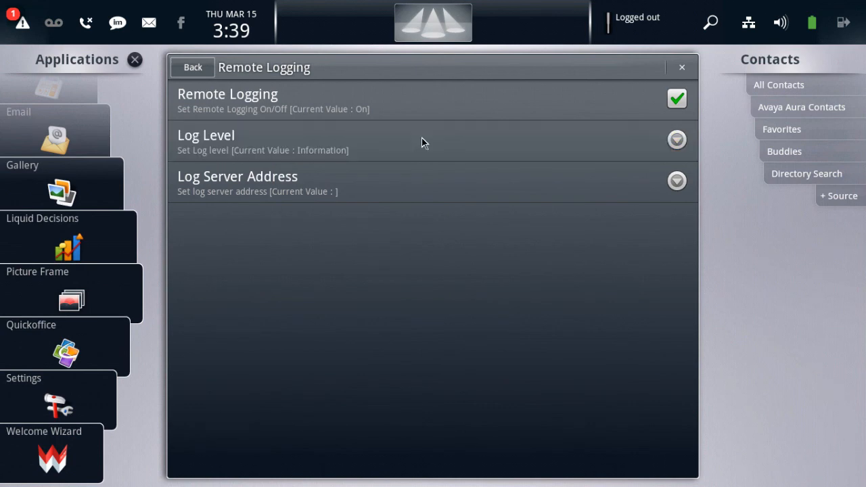
- Set the remote Log Level to Debug
click(433, 142)
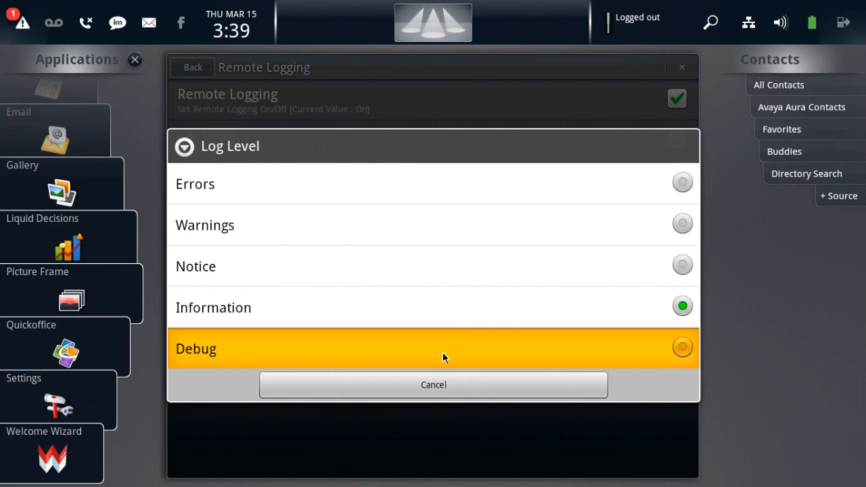
click(433, 349)
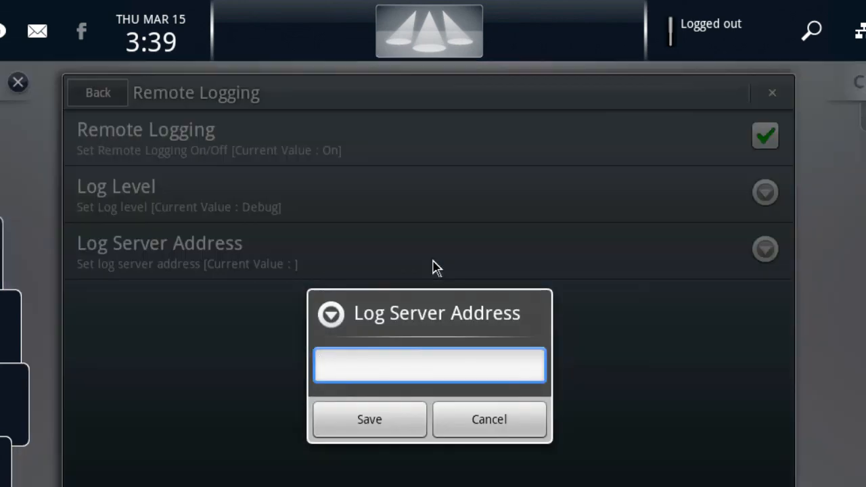
- Save 10.0.1.4 as the log server address and return to Log Options
text(10.0.)
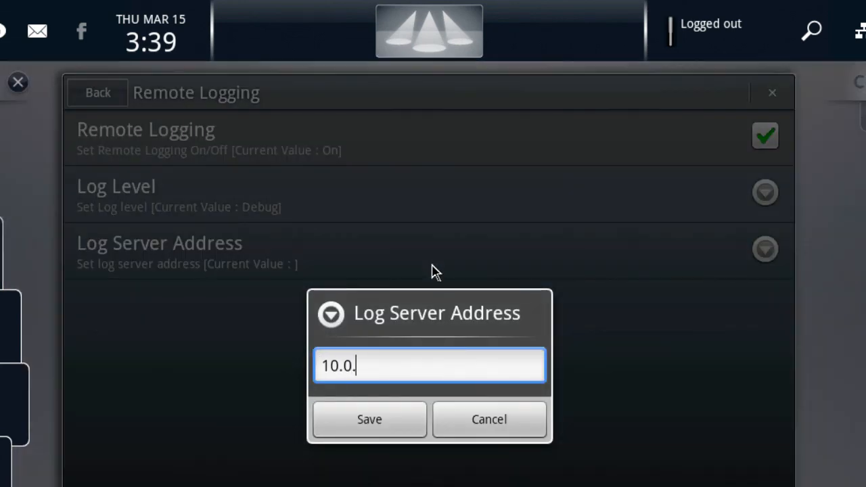
text(1.4)
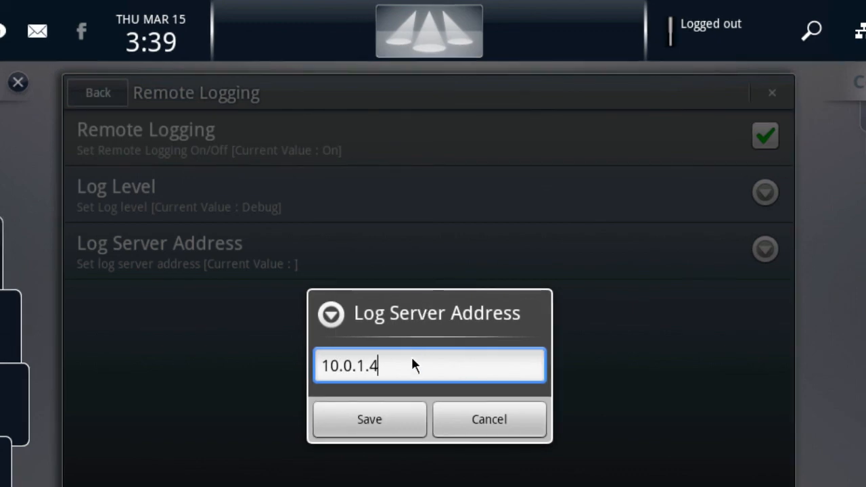
click(370, 419)
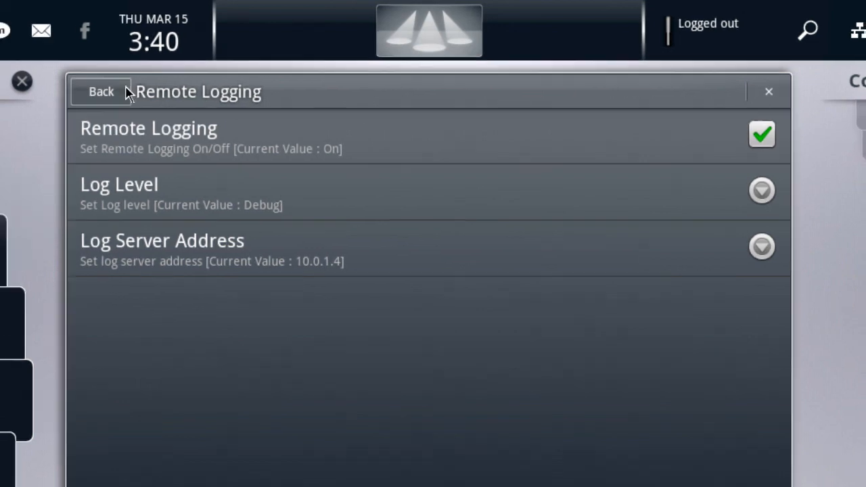
click(101, 92)
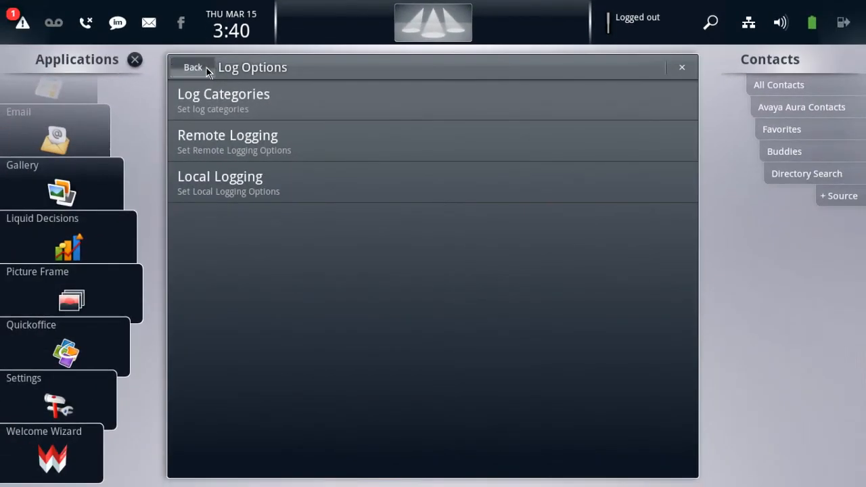